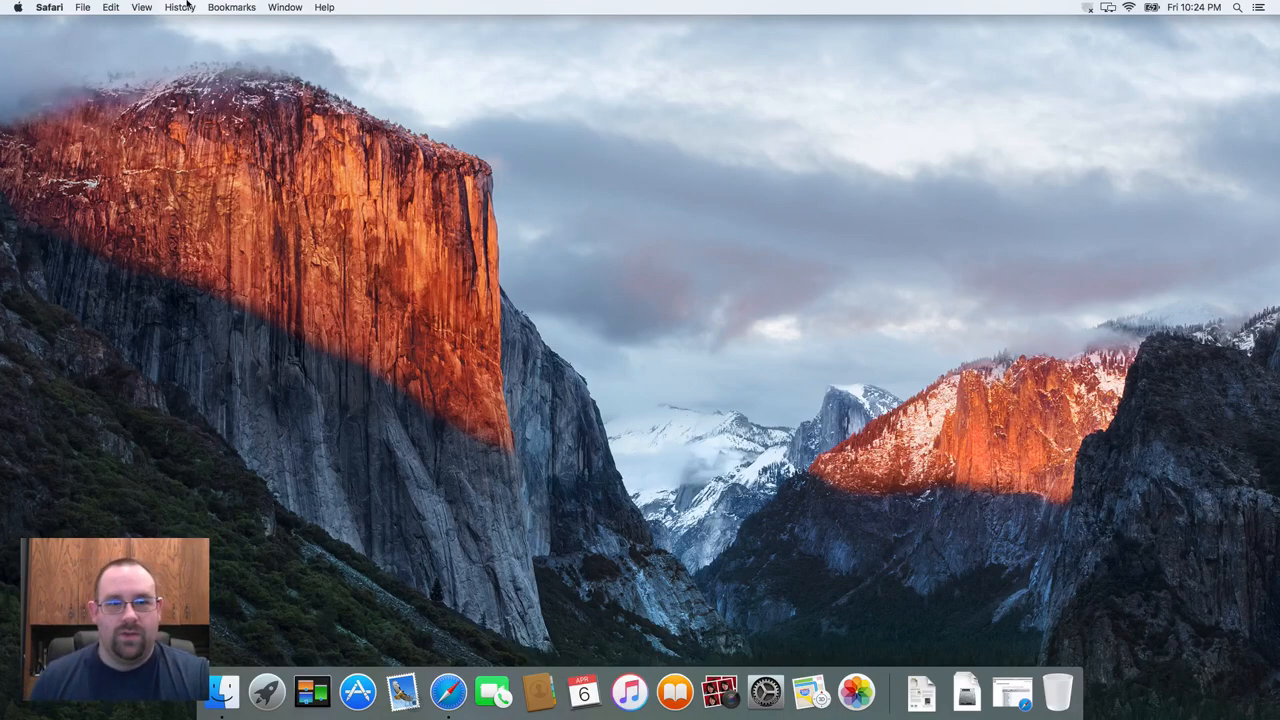
mouse_move(448, 692)
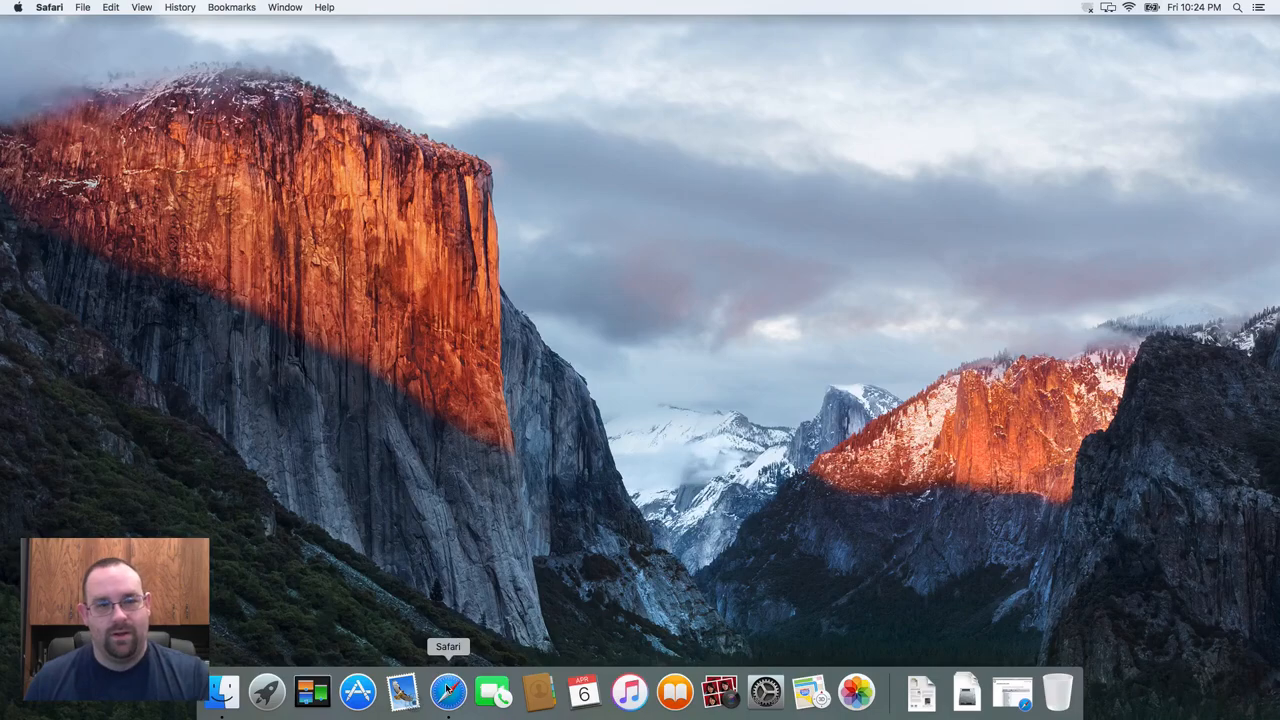
Step: Skim through the Deep Freeze manual in the browser, then close it
left_click(448, 690)
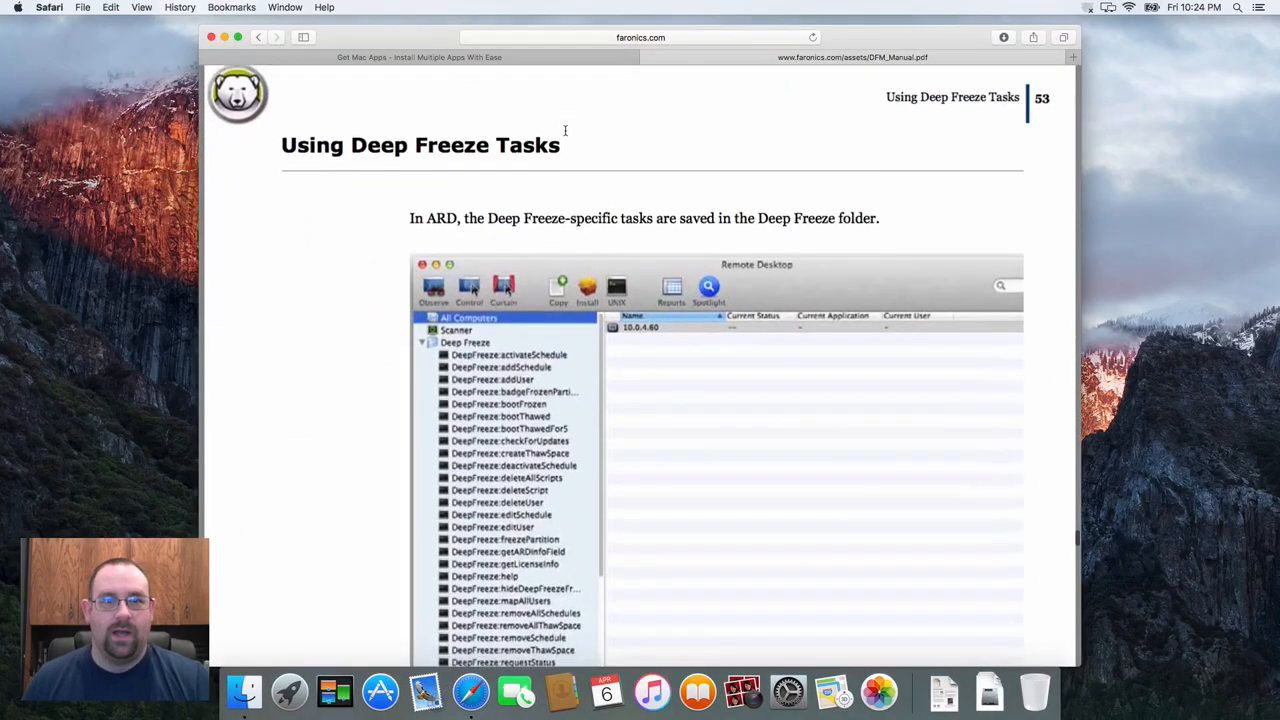
scroll("down", 3)
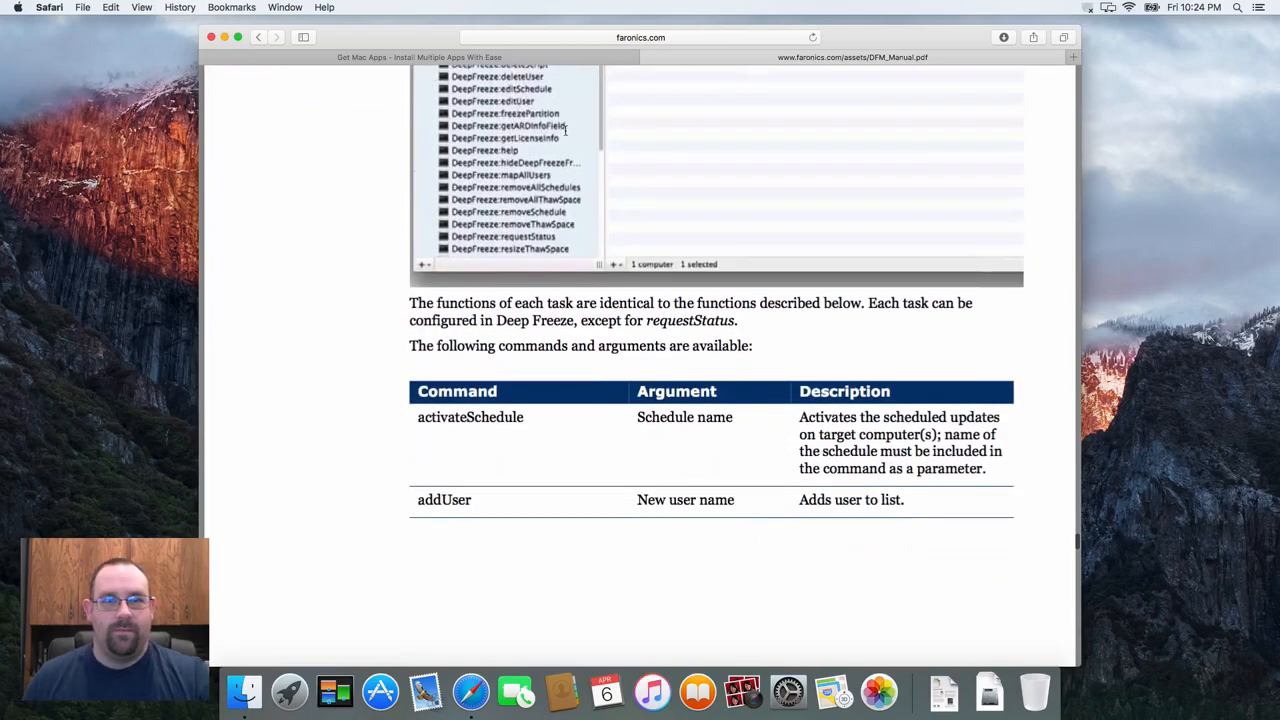
scroll("down", 3)
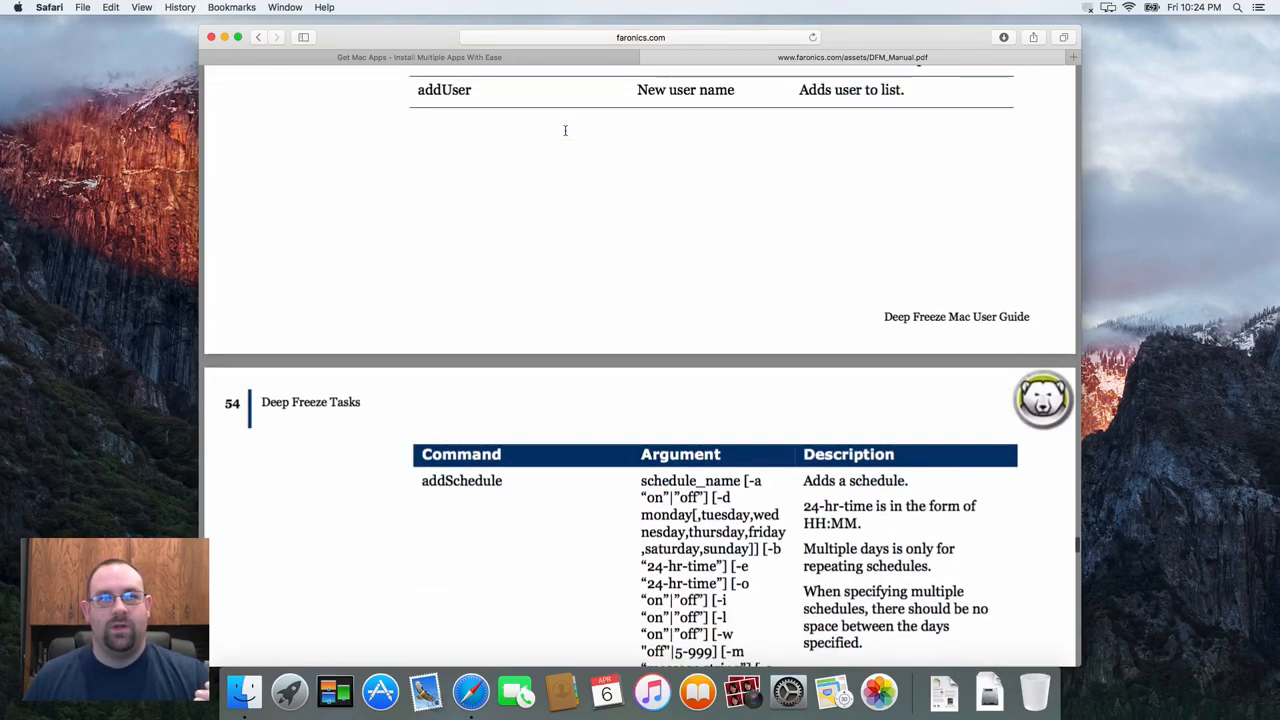
scroll("down", 3)
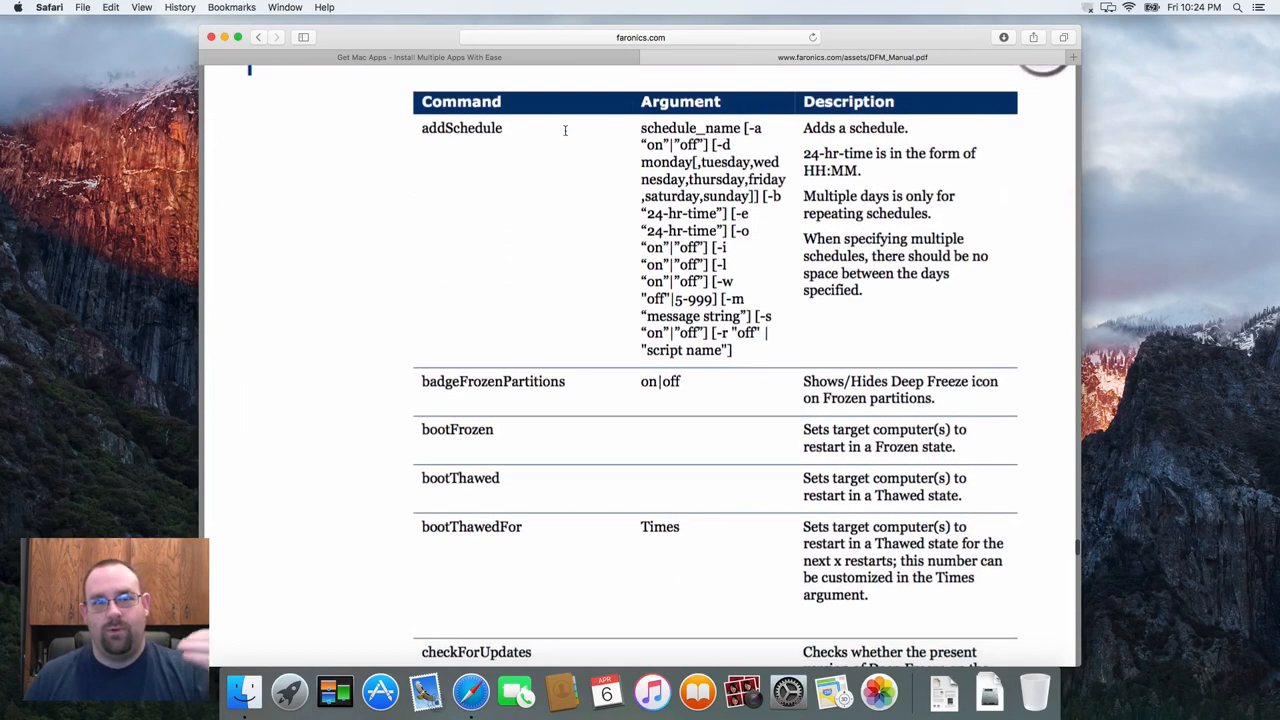
scroll("down", 3)
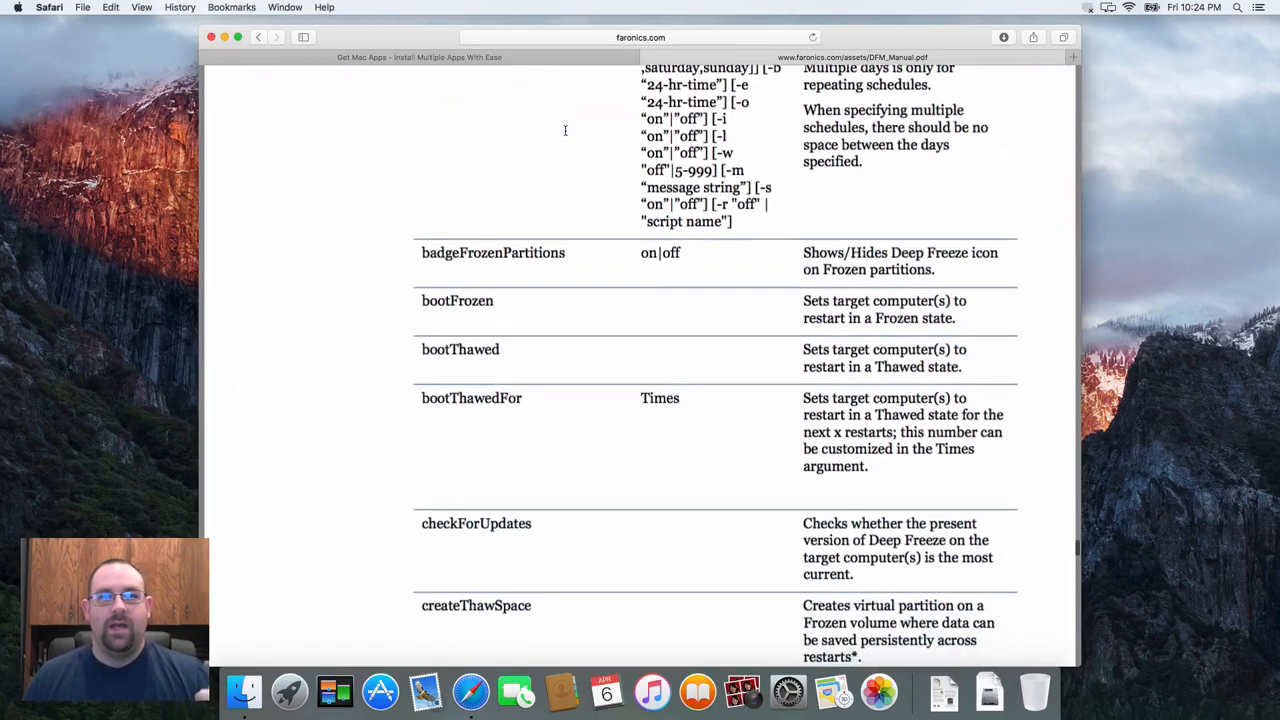
scroll("down", 3)
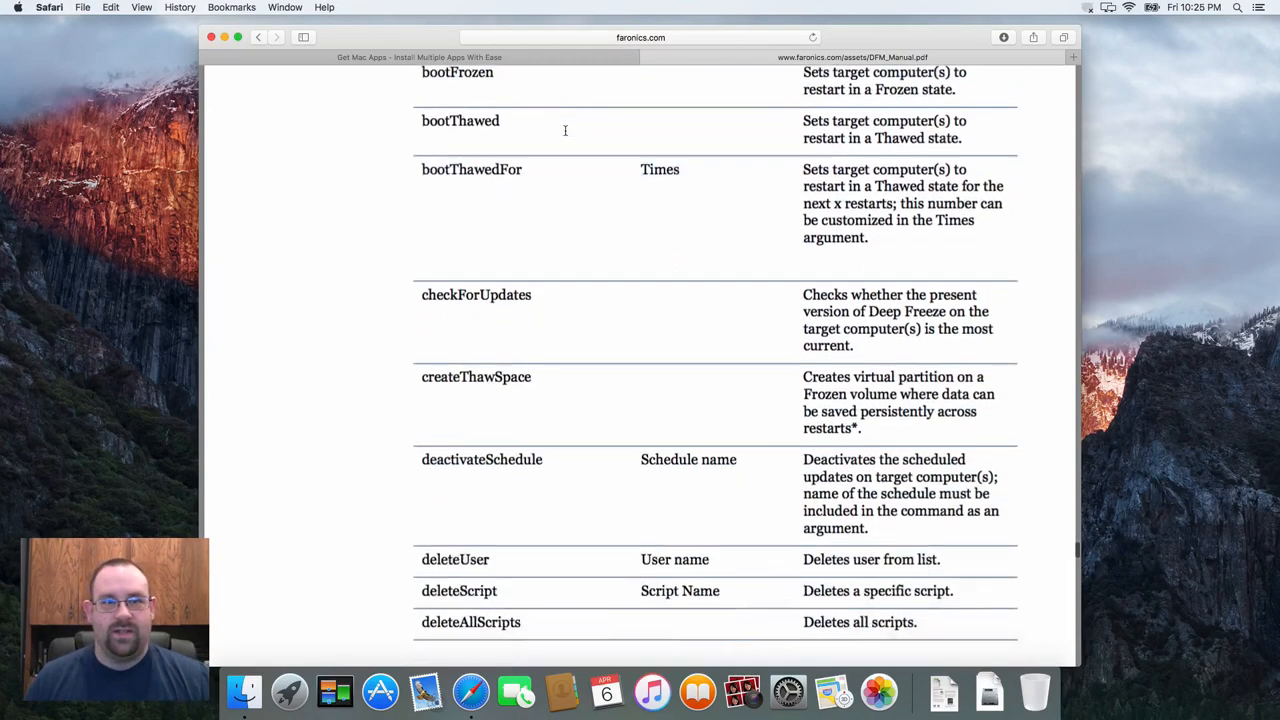
scroll("down", 3)
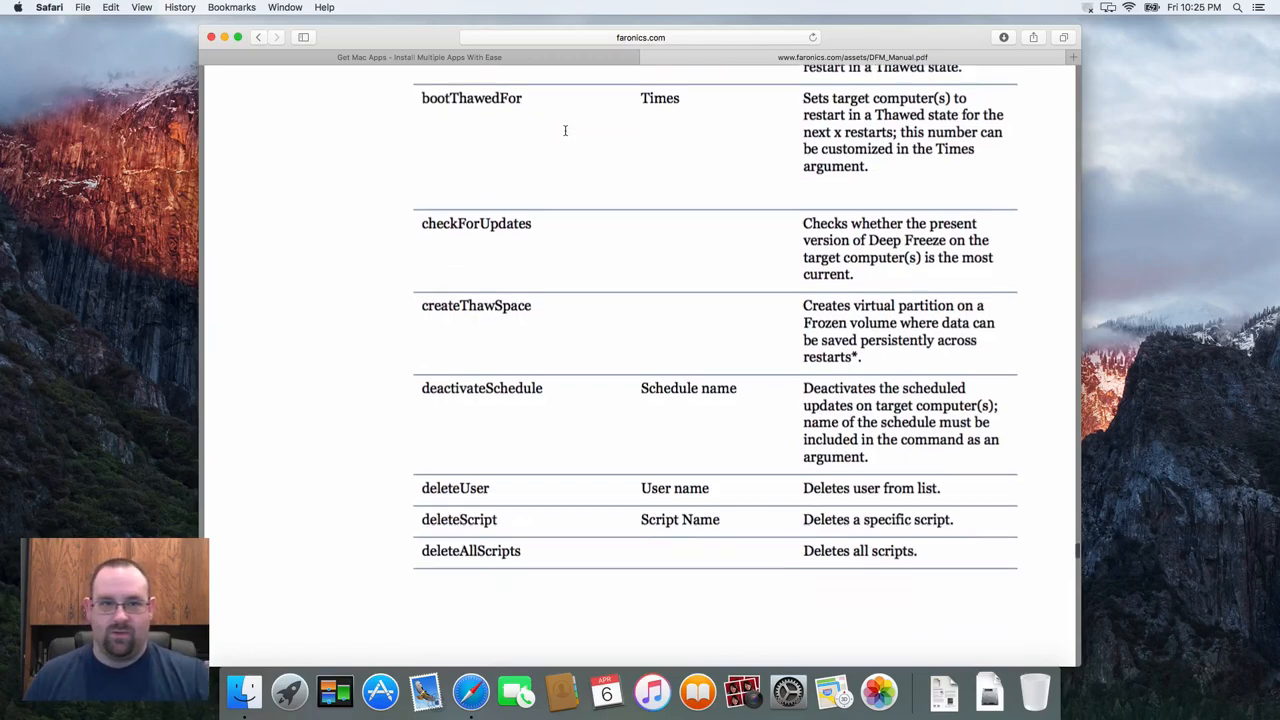
scroll("down", 3)
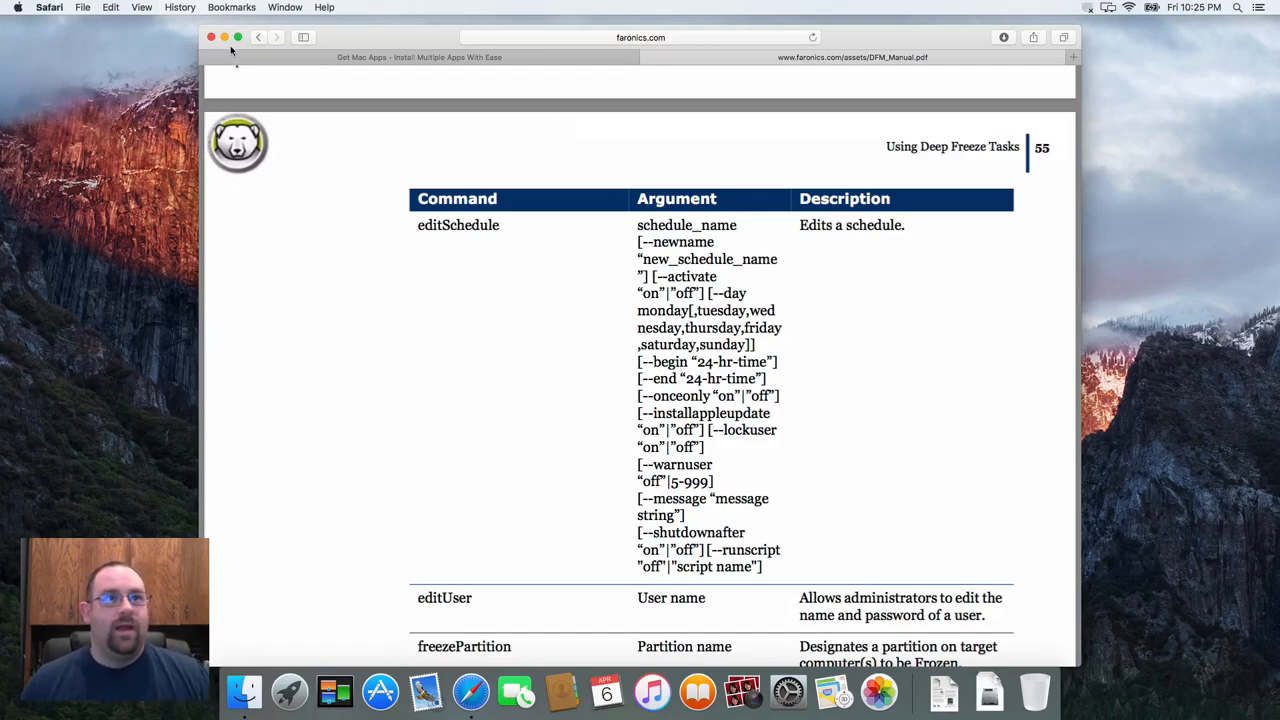
left_click(212, 36)
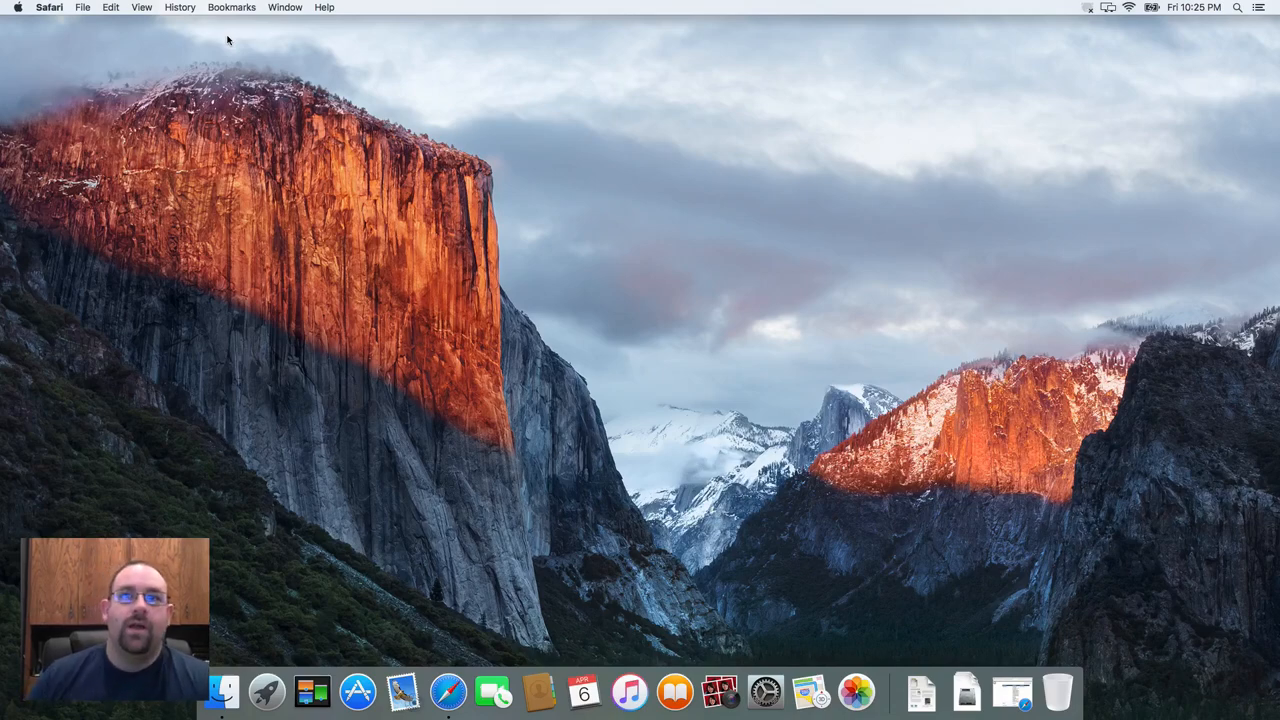
Step: Launch DFXControl from the Dock and log in with the admin password
left_click(1088, 8)
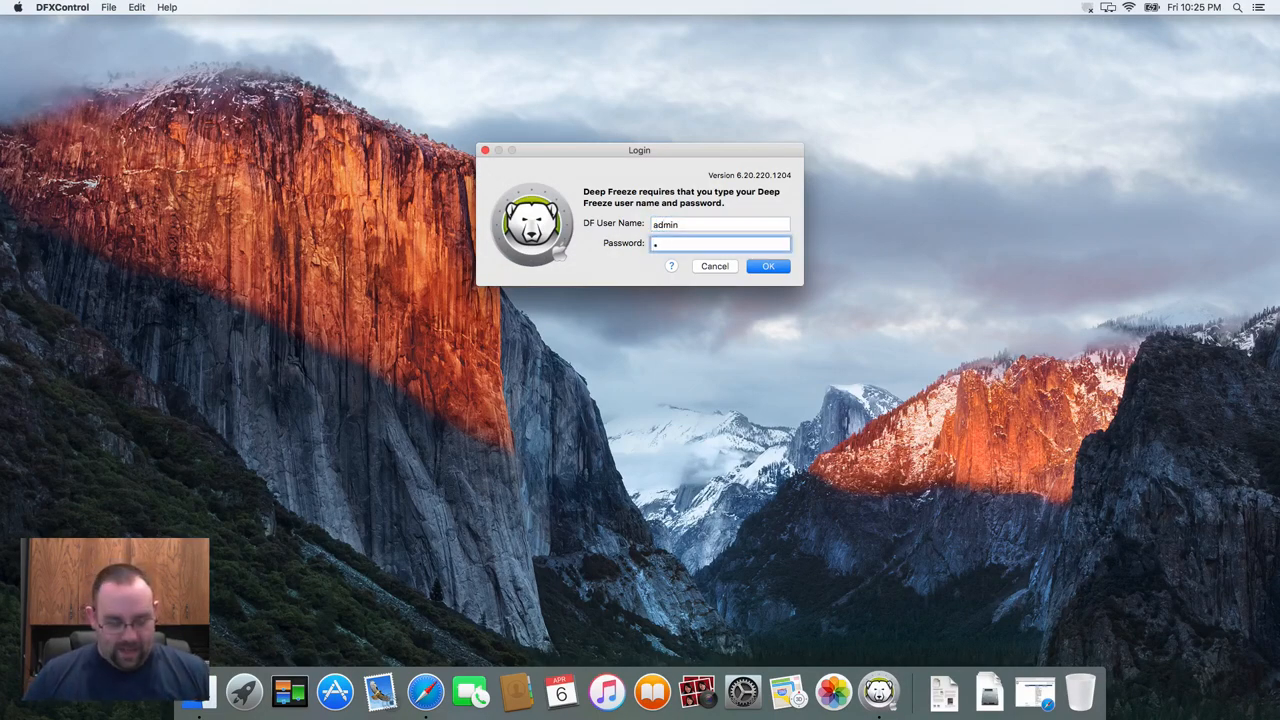
type("password")
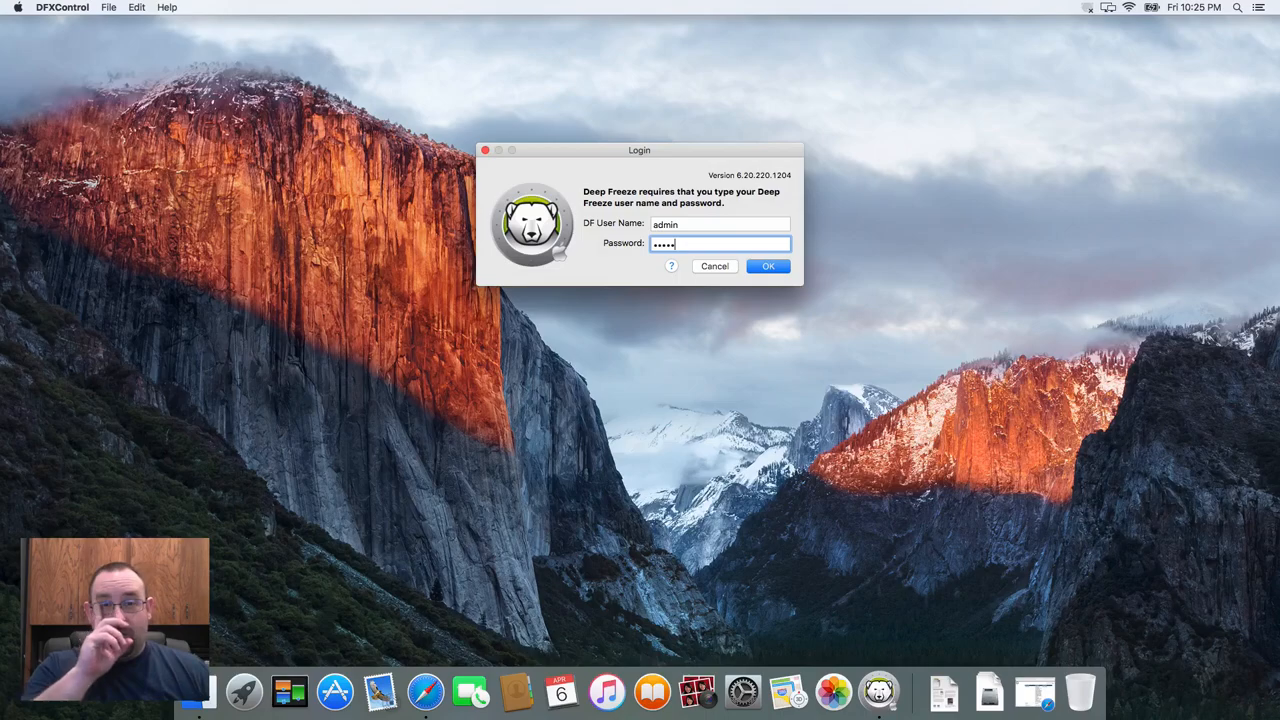
left_click(768, 266)
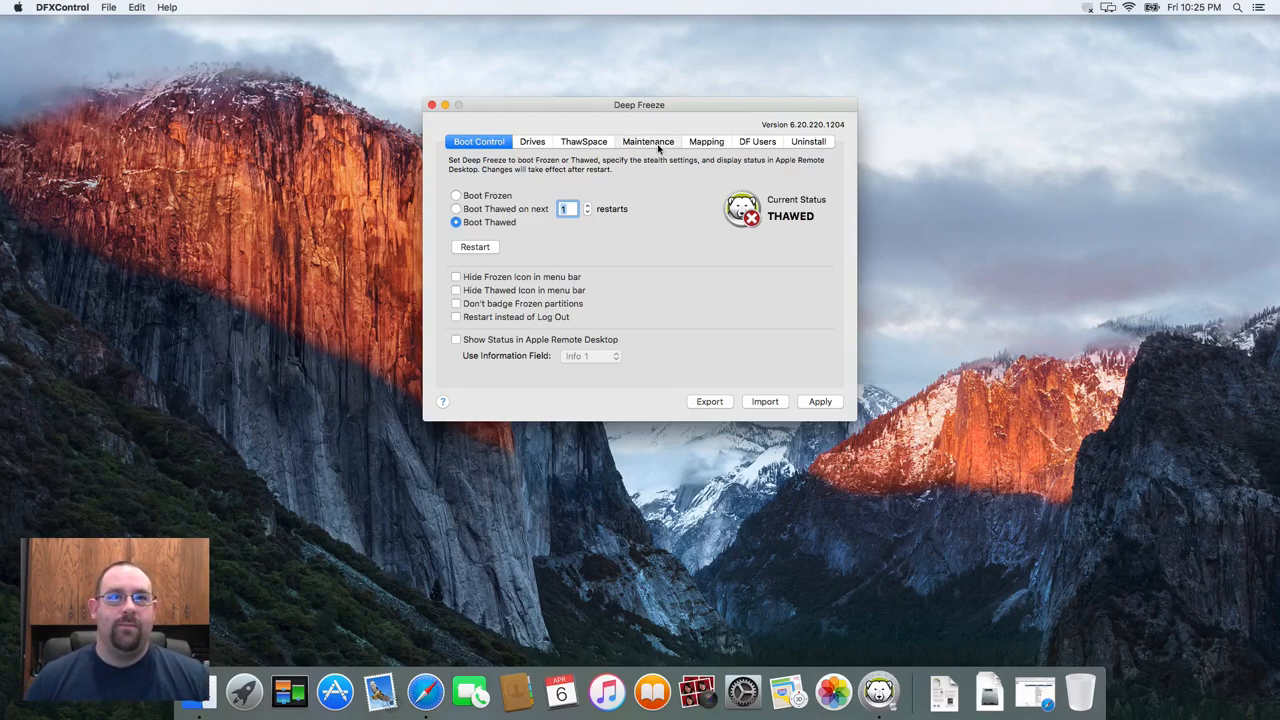
Step: Go to the Maintenance section and start a new schedule, Schedule 1
left_click(648, 140)
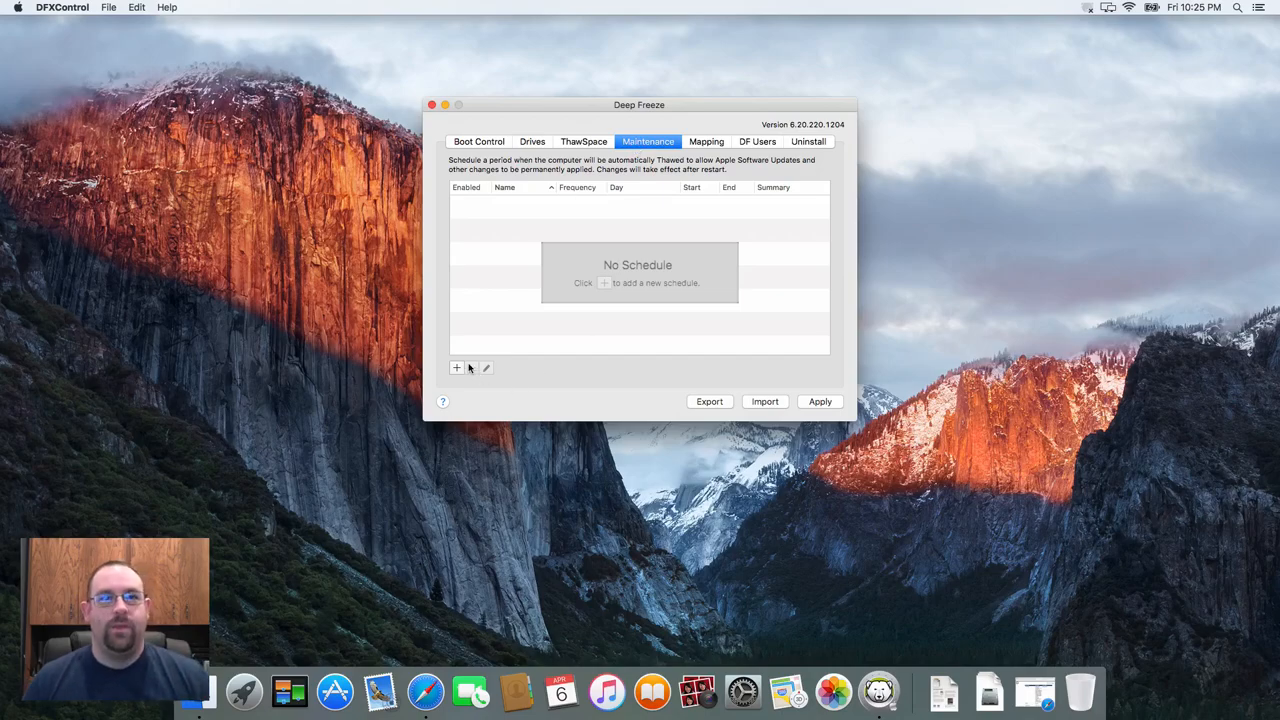
left_click(456, 368)
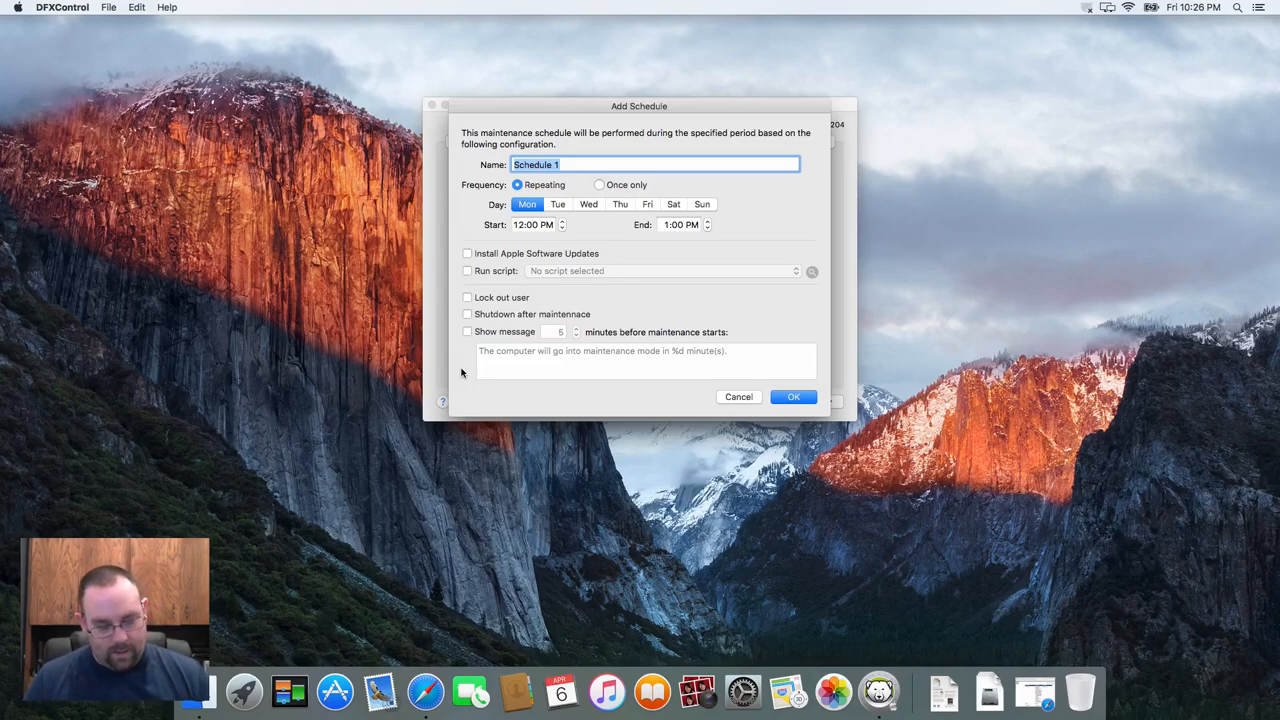
Step: Name the schedule 'Apple Software Updates', set it to Thursday, and enable installing Apple updates
type("A")
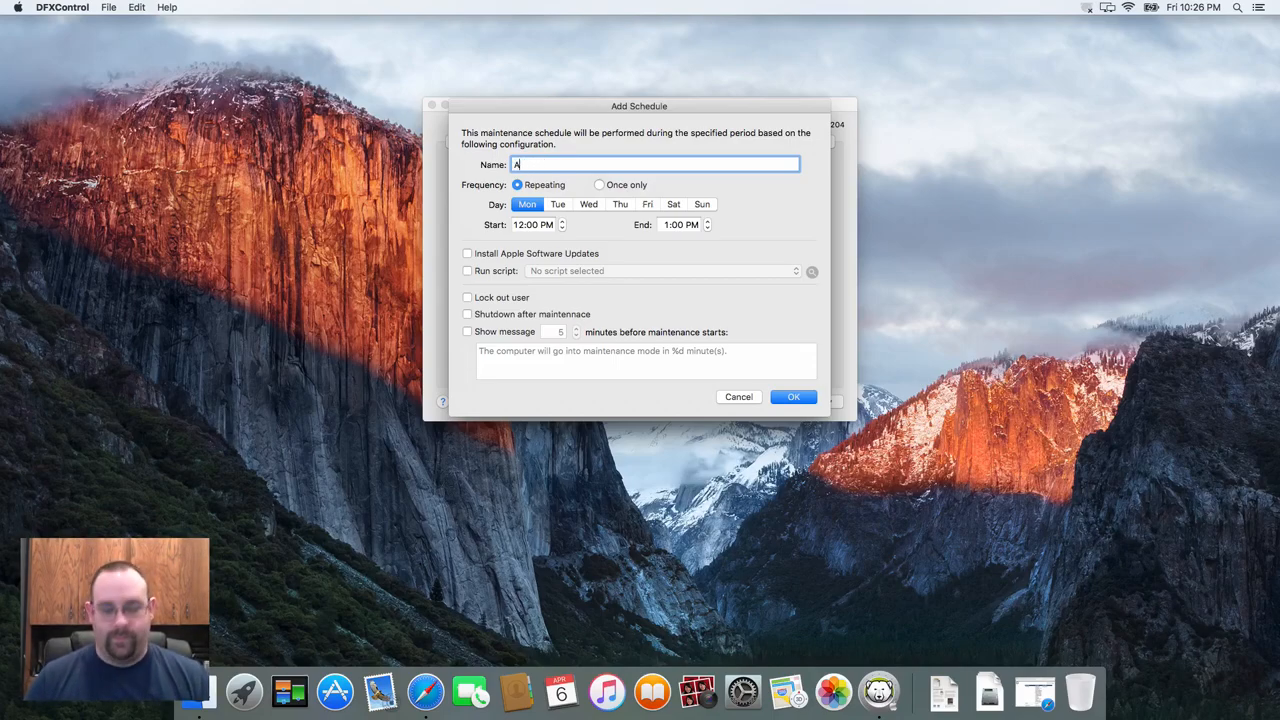
type("pple Software U")
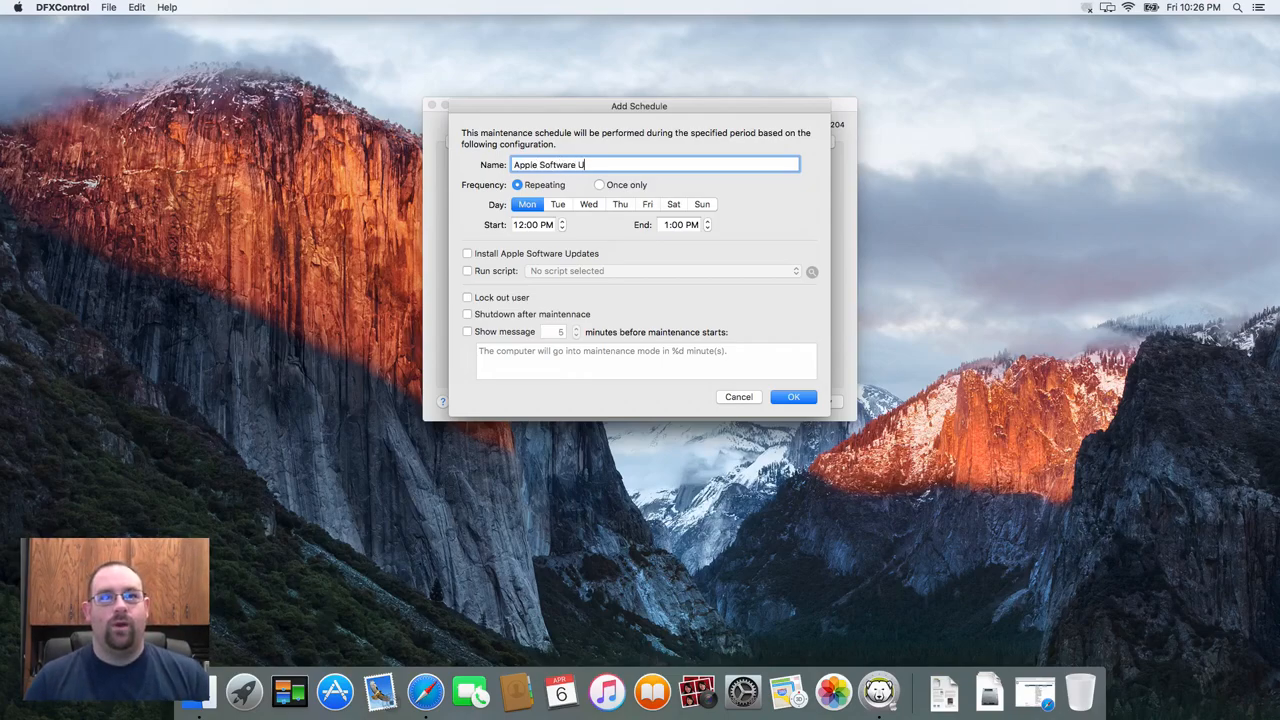
type("pdates")
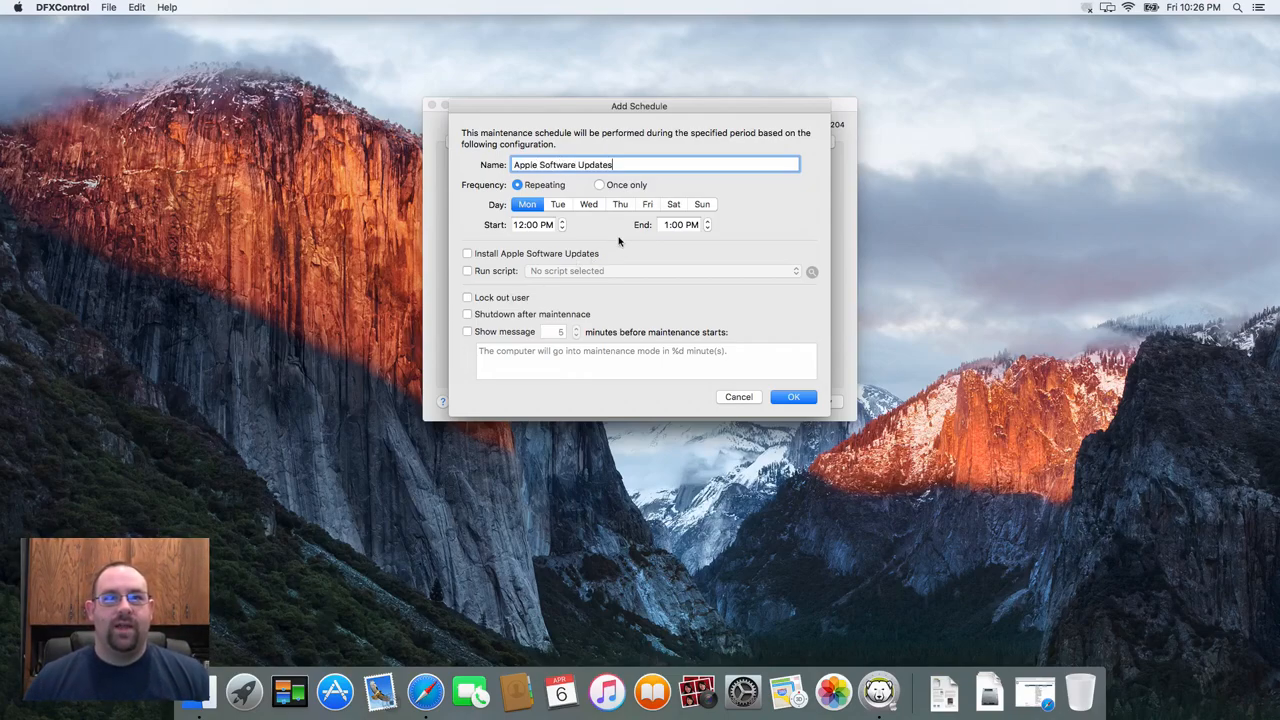
left_click(620, 204)
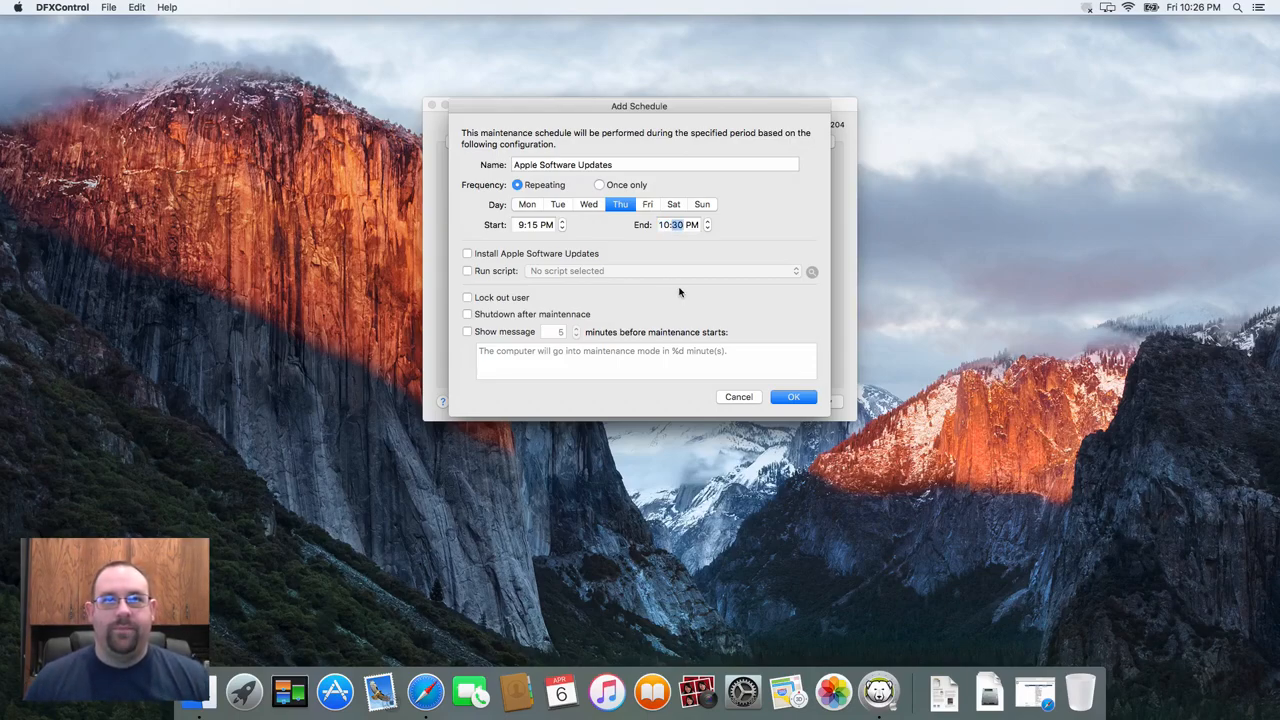
left_click(468, 252)
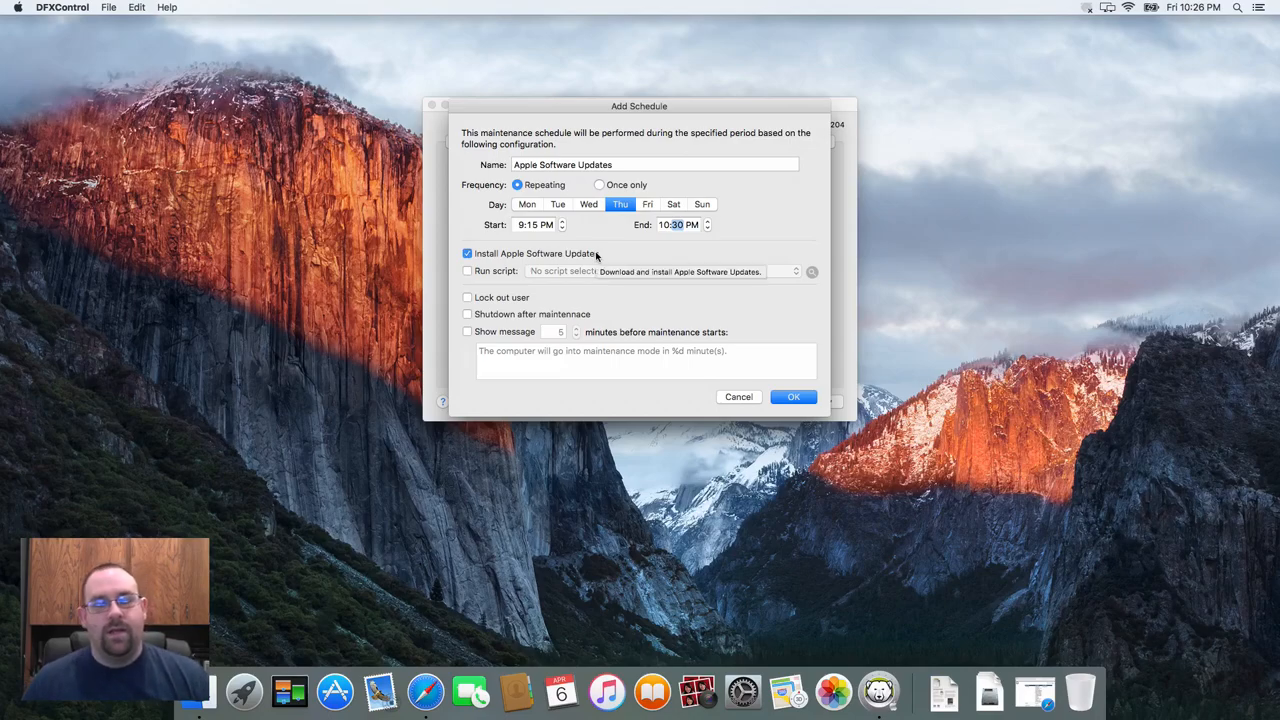
mouse_move(632, 256)
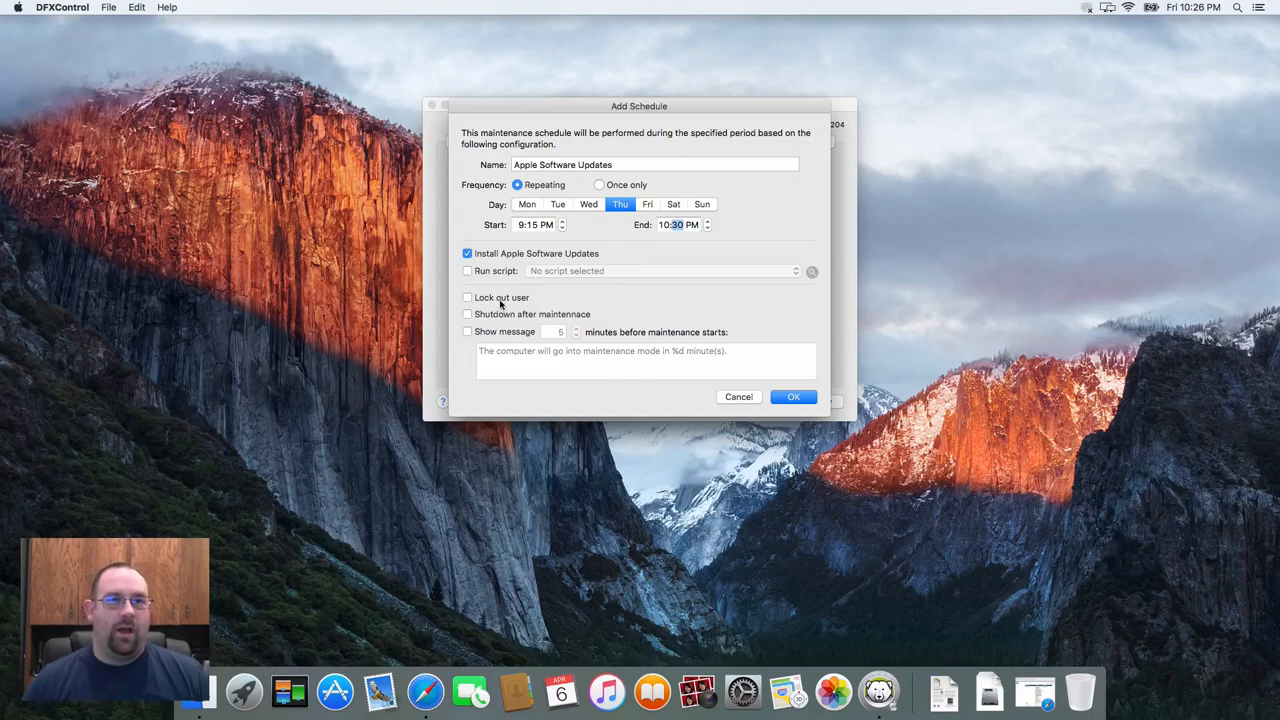
Step: Enable Lock out user and the 5-minute warning message, leave shutdown off, and save the schedule
left_click(468, 296)
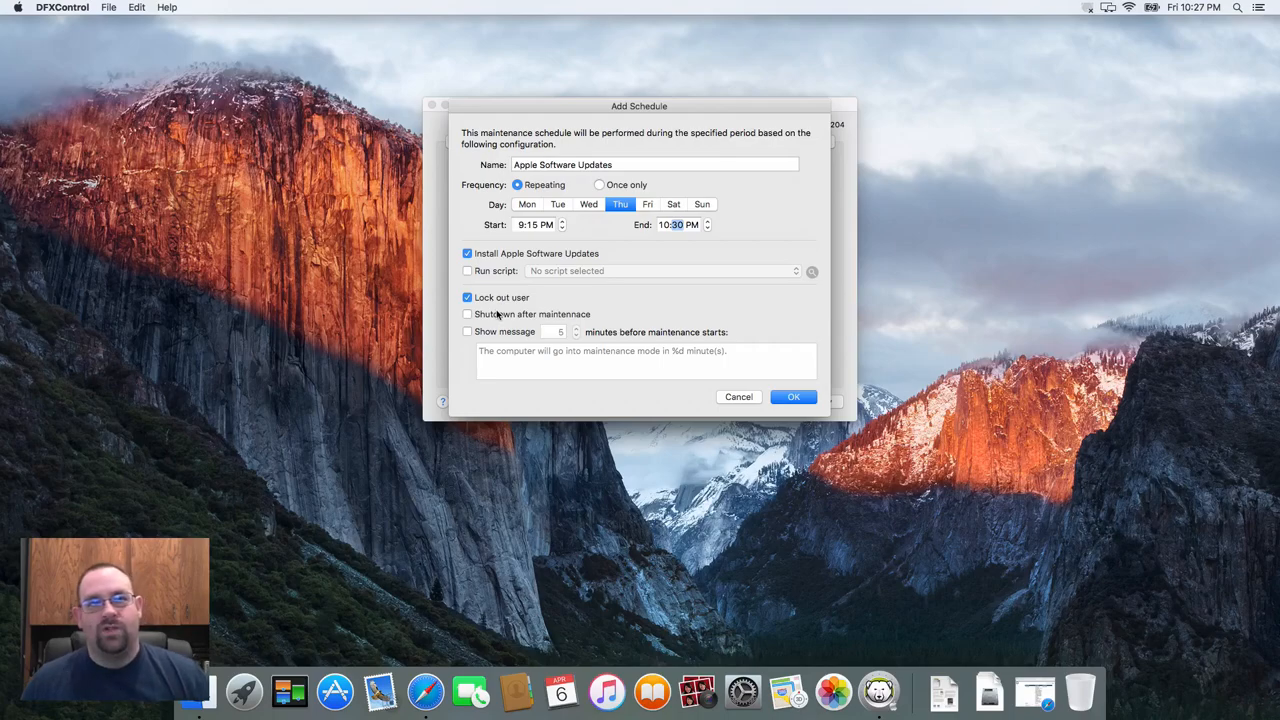
left_click(468, 314)
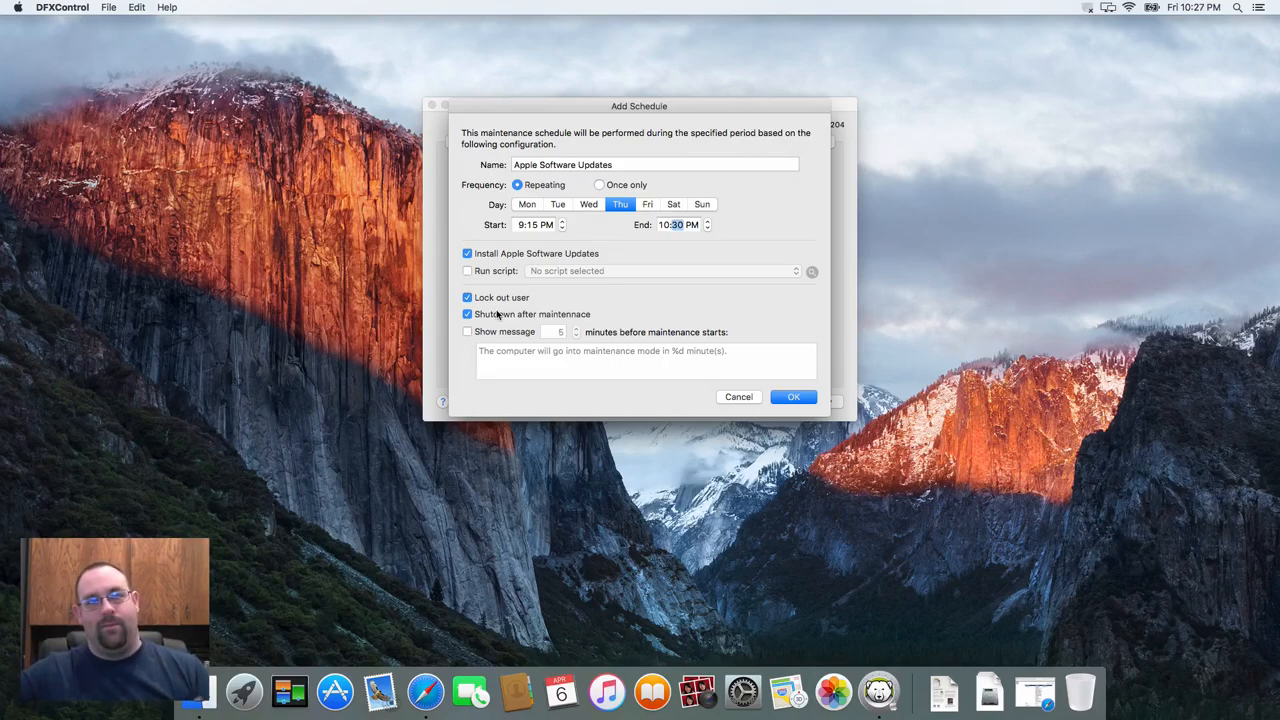
left_click(468, 314)
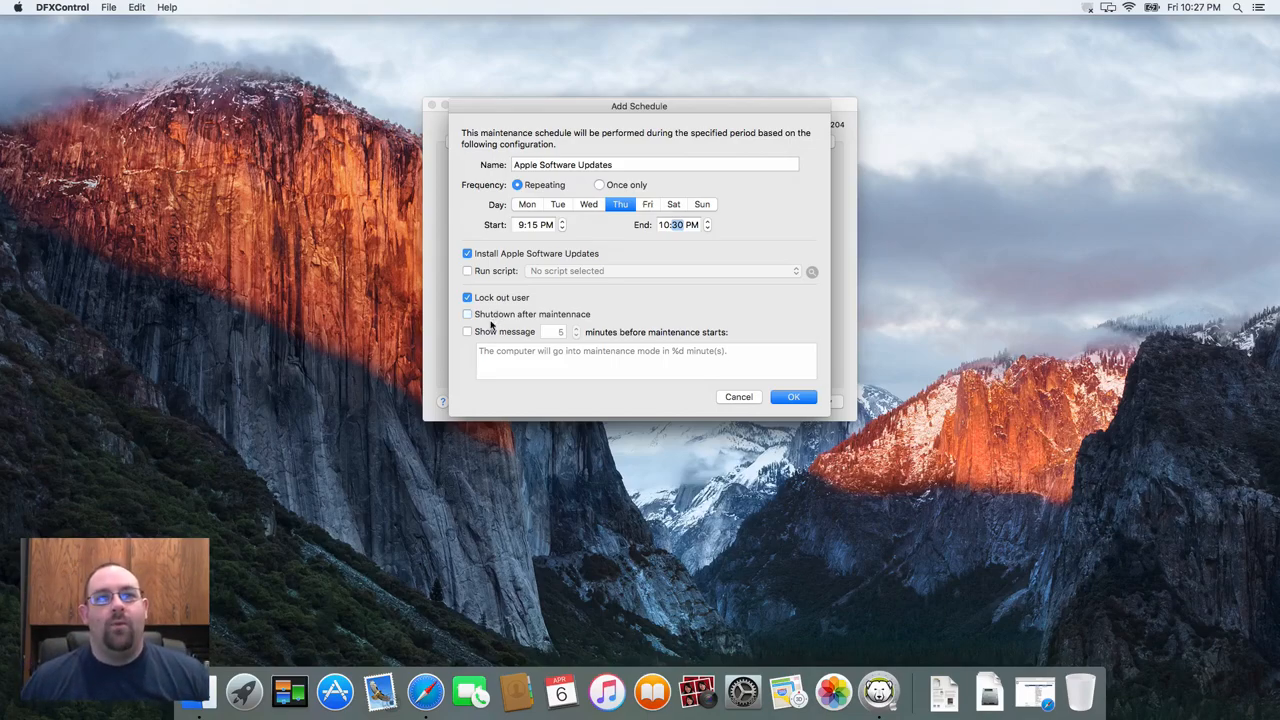
left_click(468, 332)
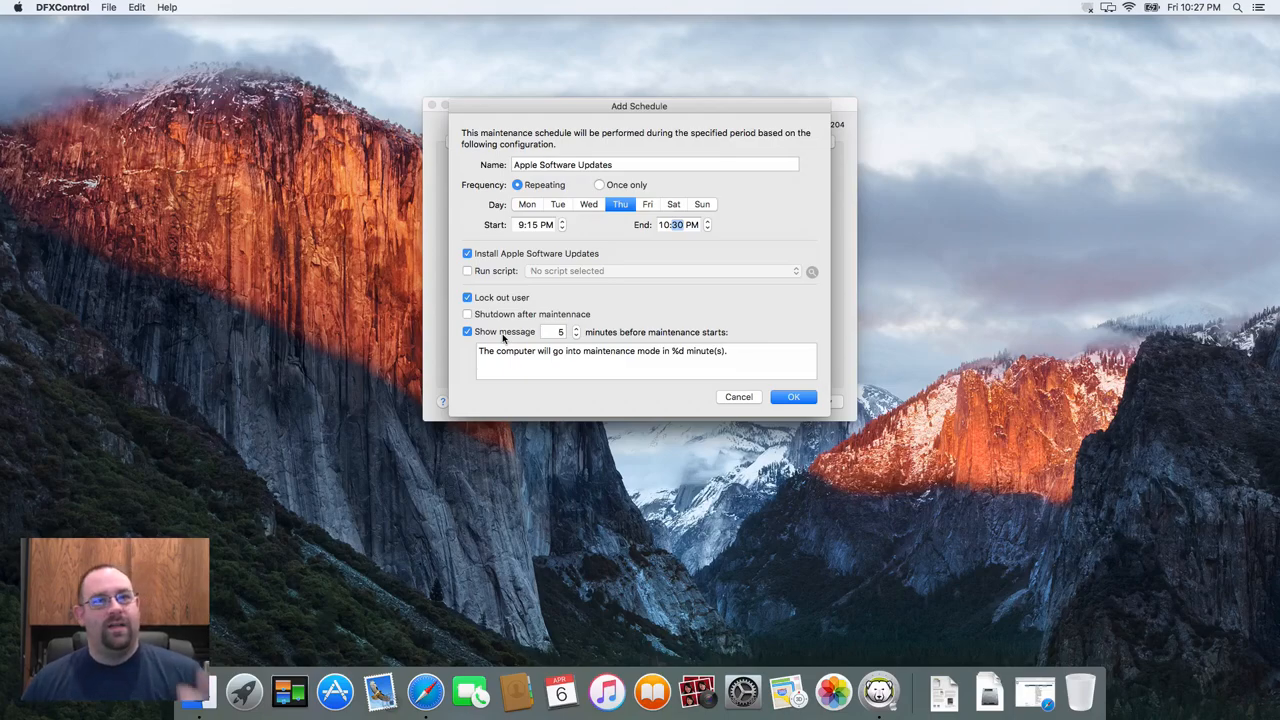
mouse_move(532, 336)
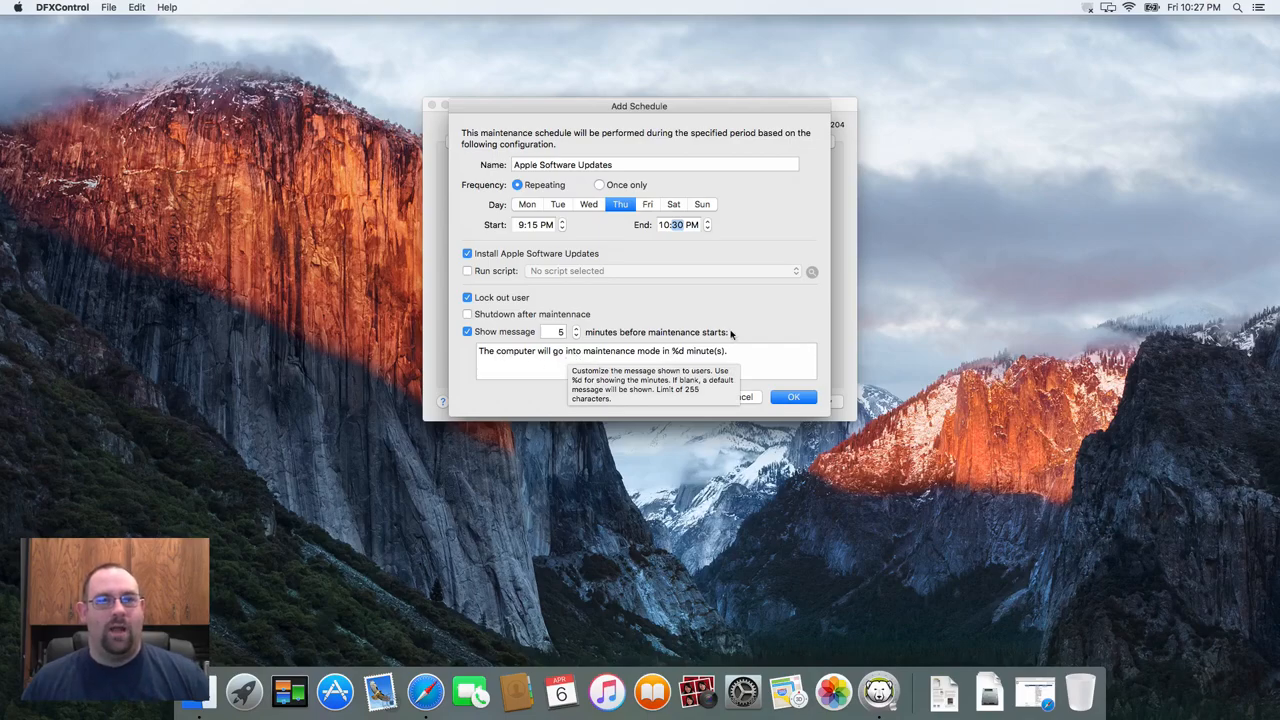
mouse_move(752, 324)
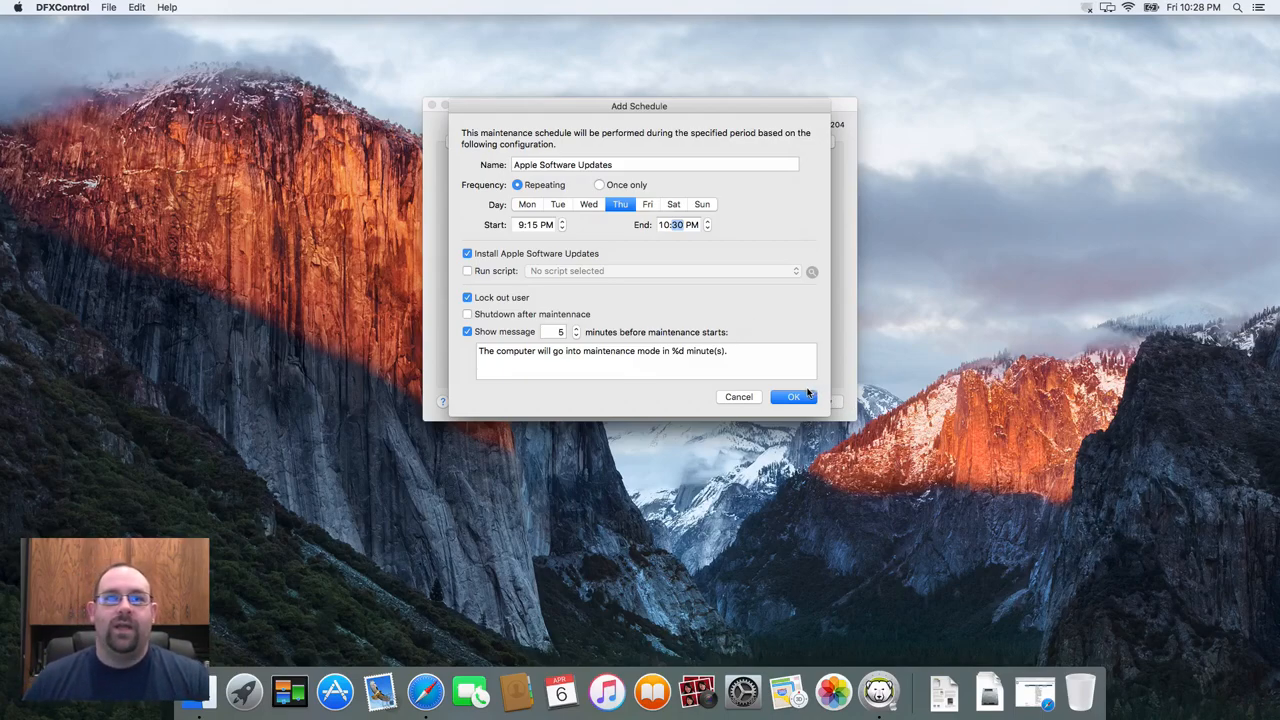
left_click(792, 396)
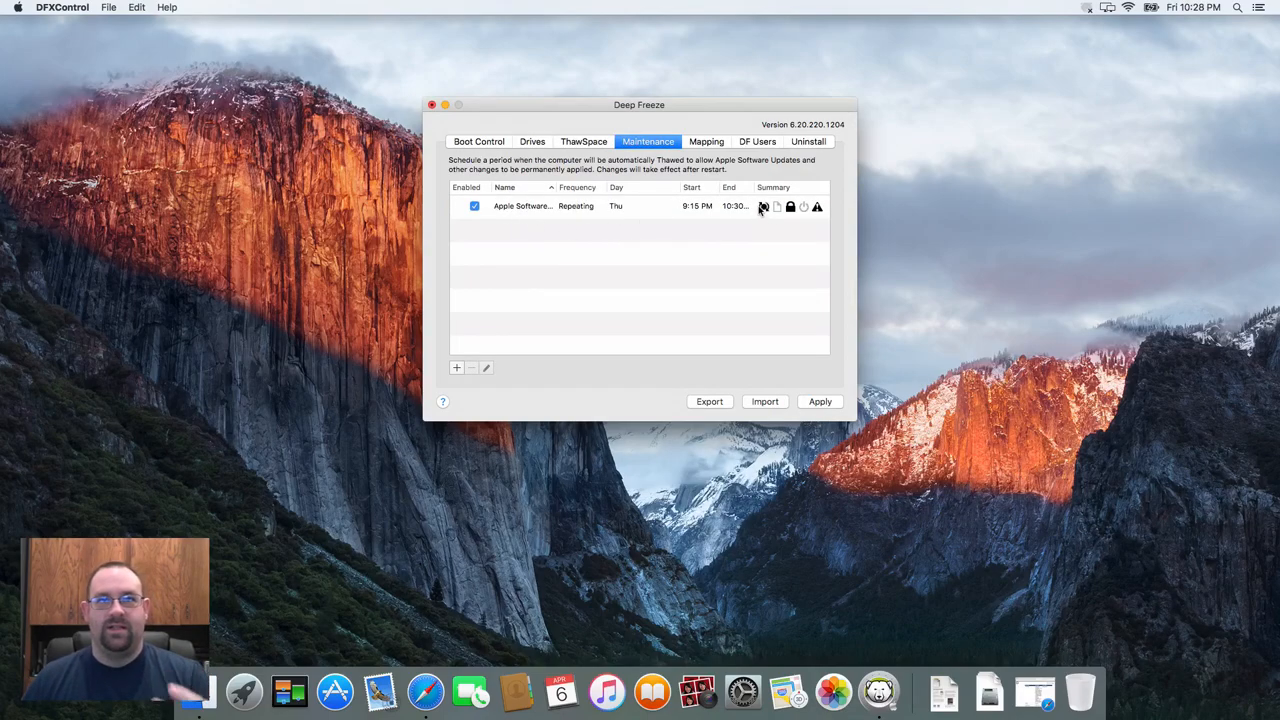
mouse_move(748, 214)
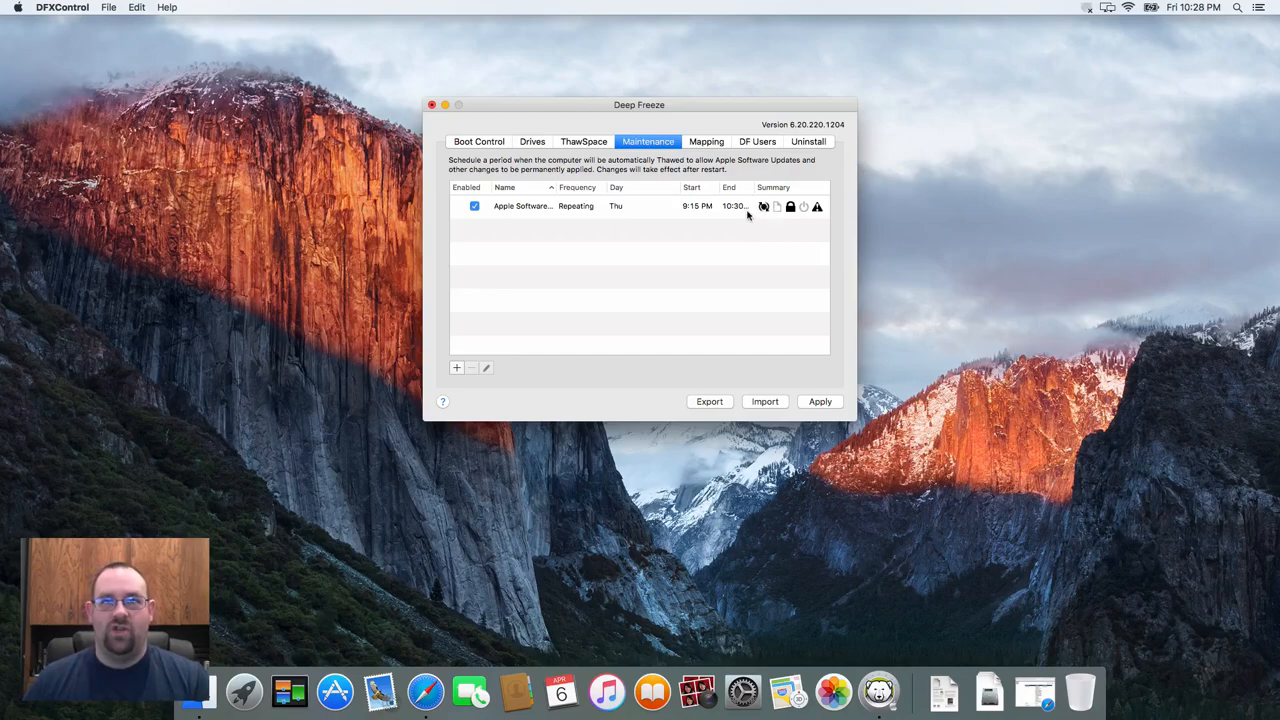
mouse_move(828, 216)
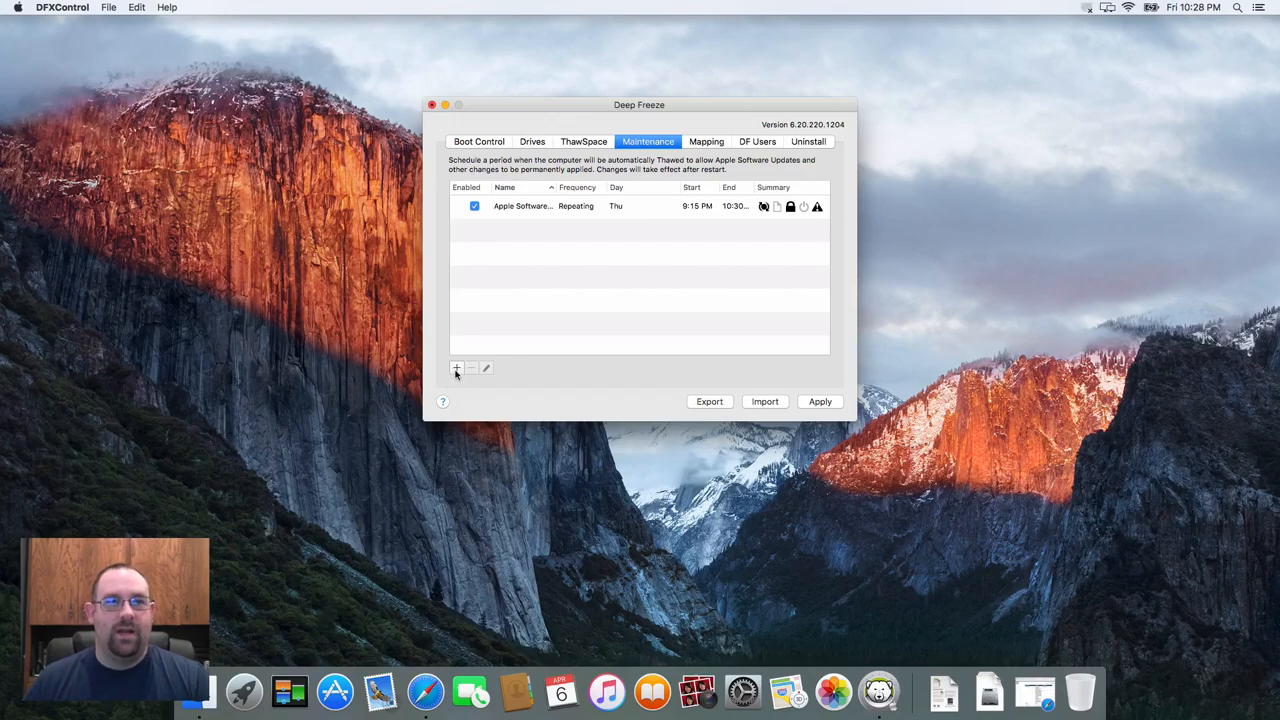
Step: Add a second maintenance schedule, Schedule 2
left_click(456, 368)
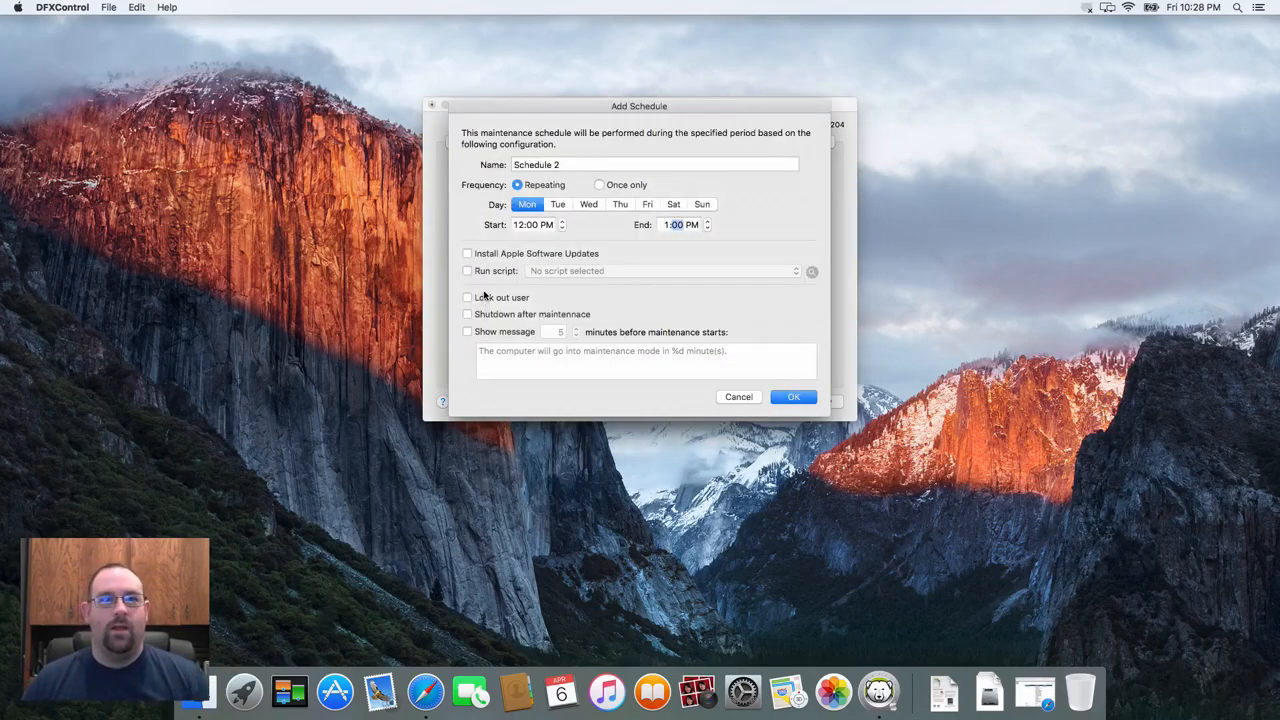
Step: Enable Run script for Schedule 2, bringing up the script file chooser
left_click(468, 272)
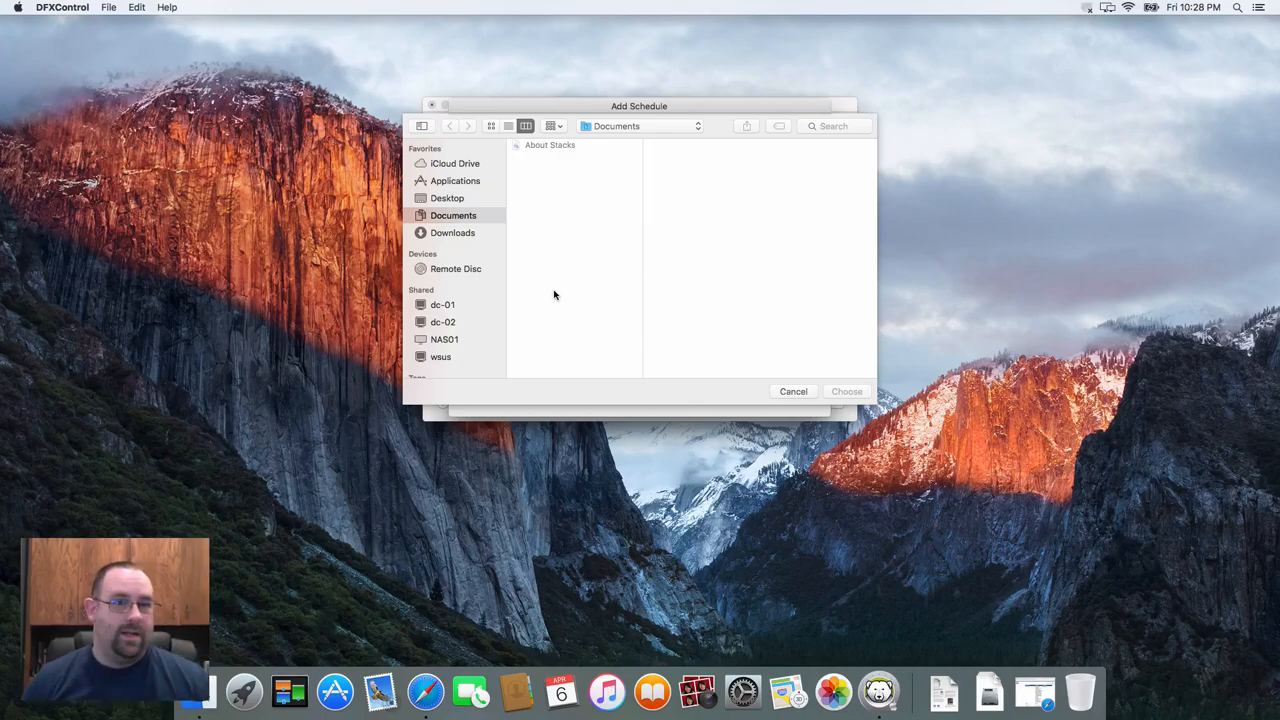
mouse_move(424, 692)
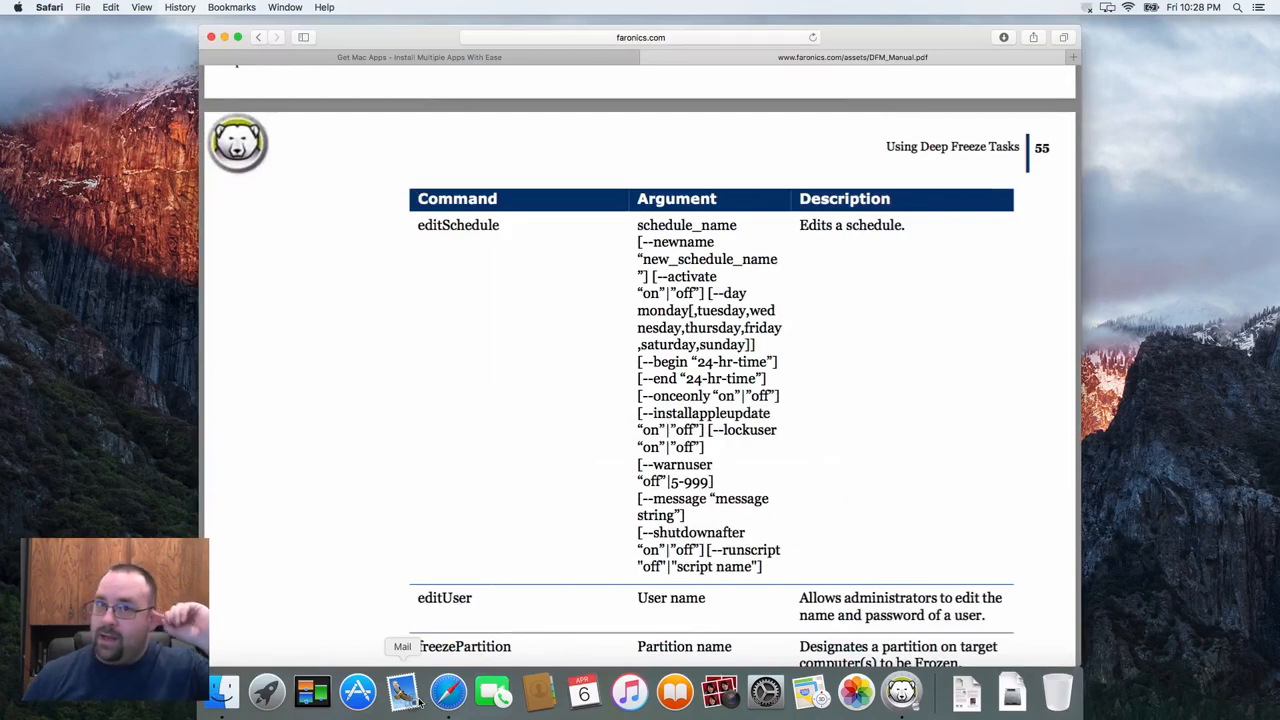
mouse_move(408, 56)
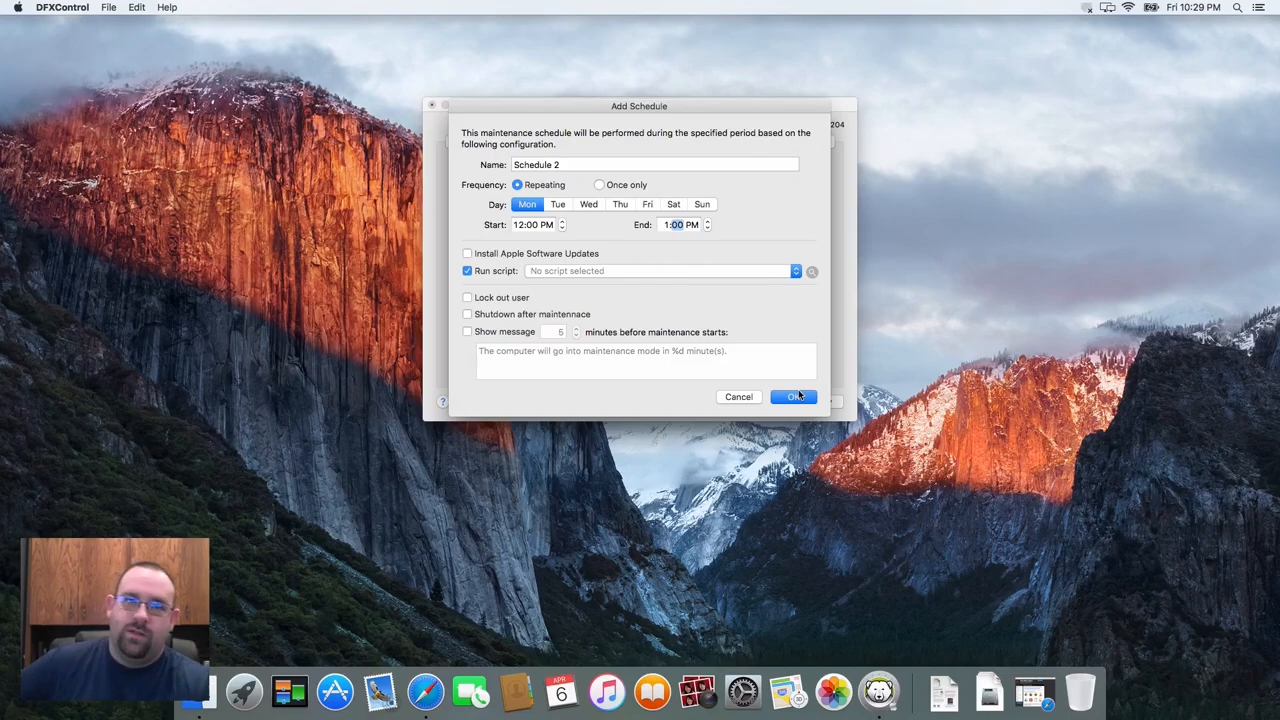
mouse_move(568, 262)
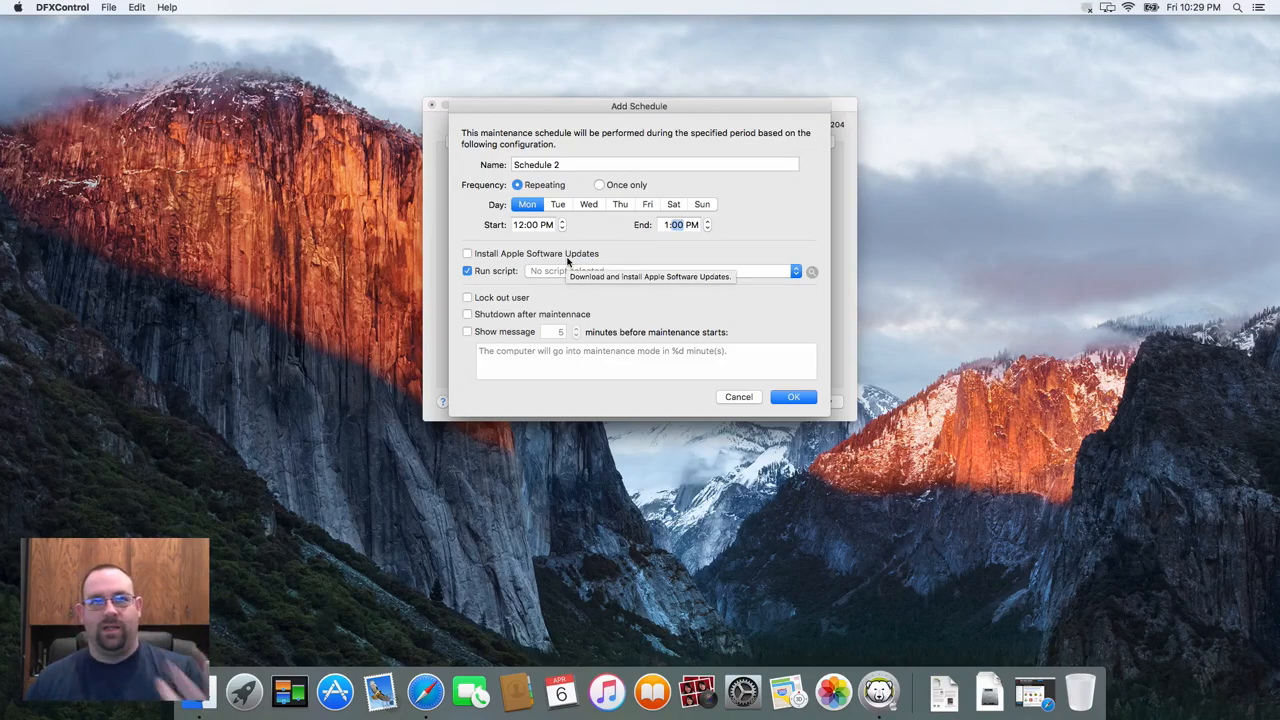
mouse_move(628, 364)
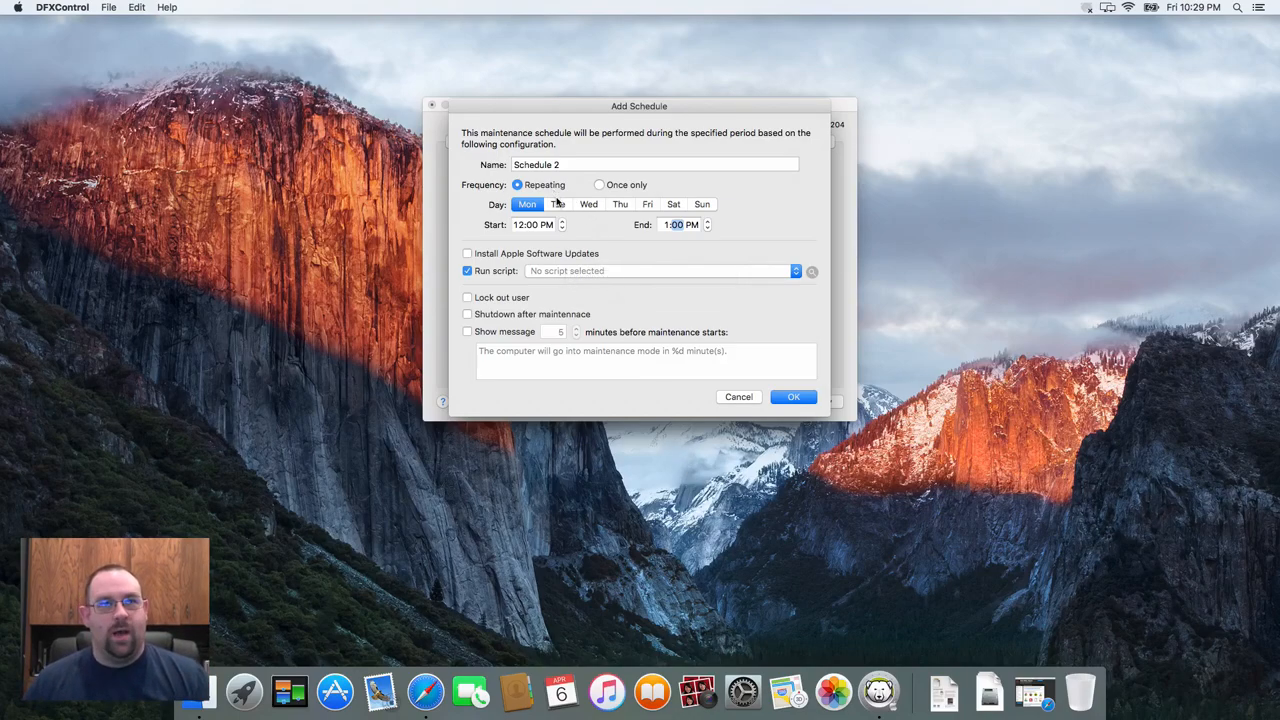
mouse_move(556, 204)
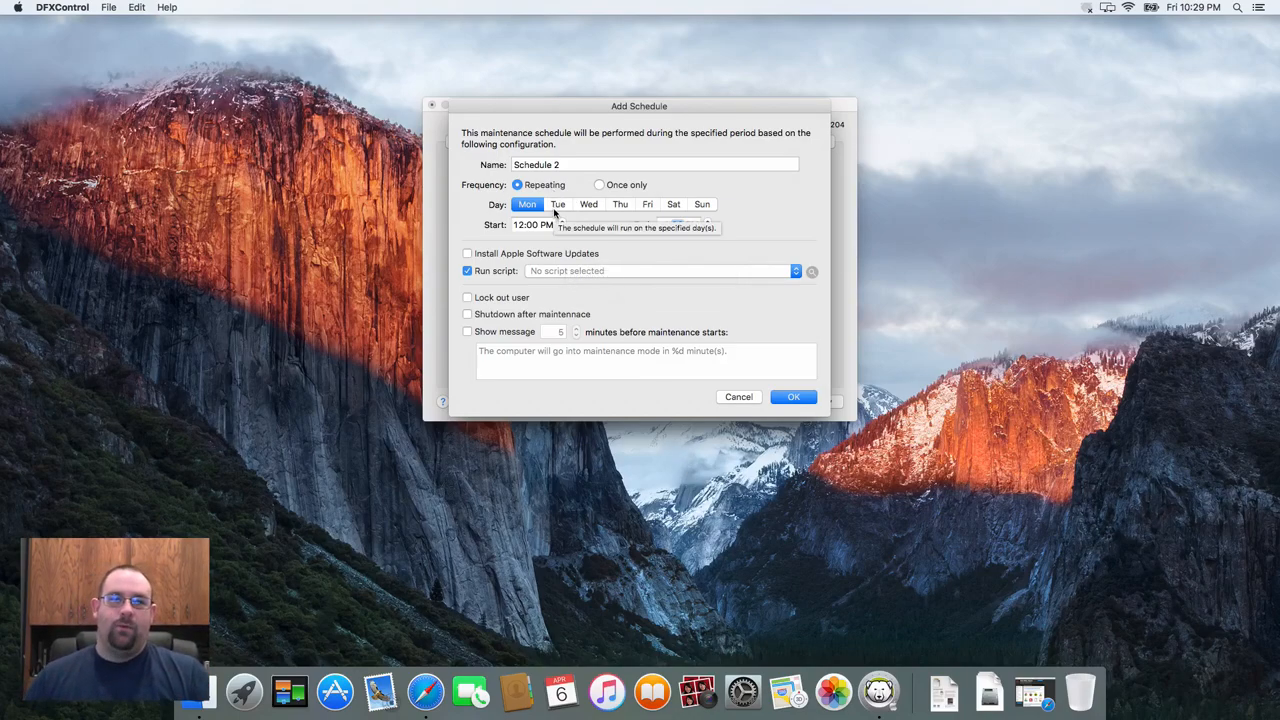